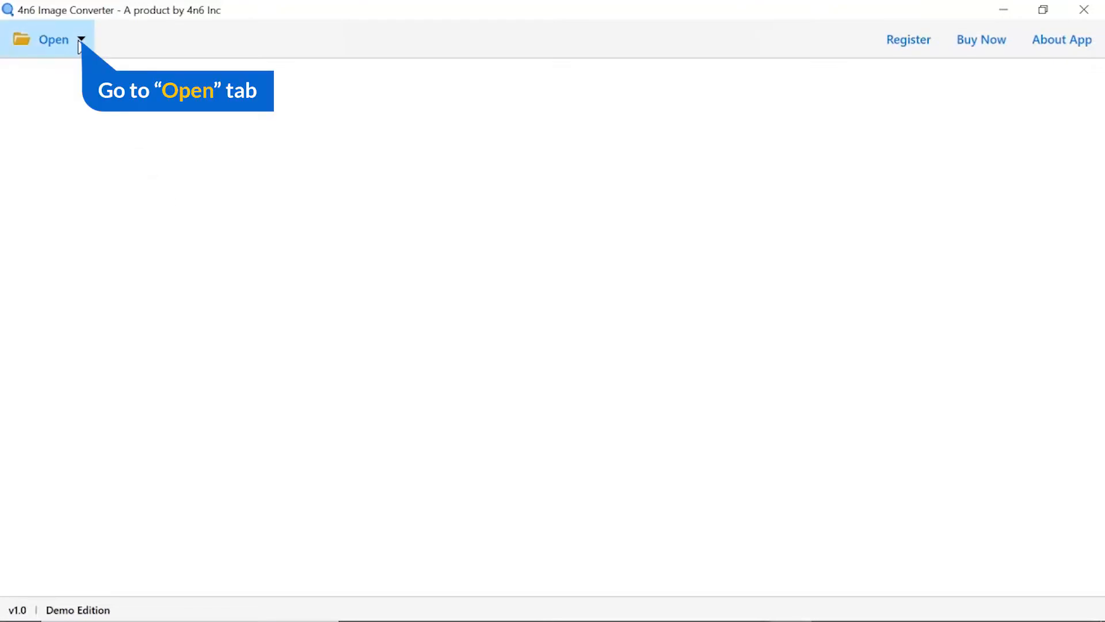
- Reveal the Open menu's PNG Files choices: Choose Files and Choose Folders
{"action": "left_click", "coordinate": [82, 40]}
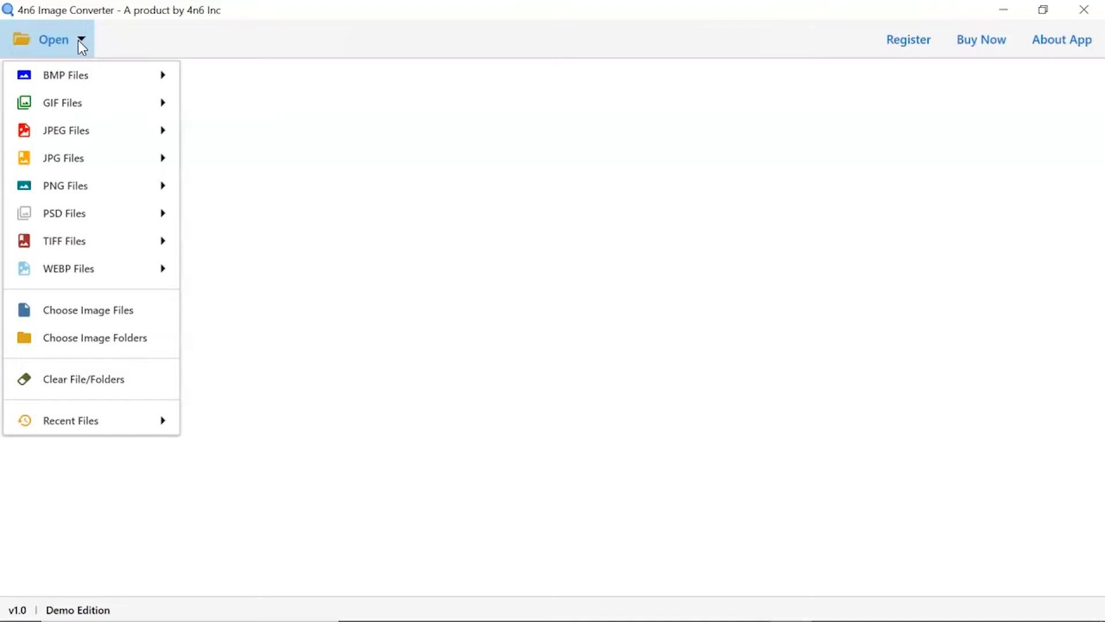
{"action": "mouse_move", "coordinate": [86, 174]}
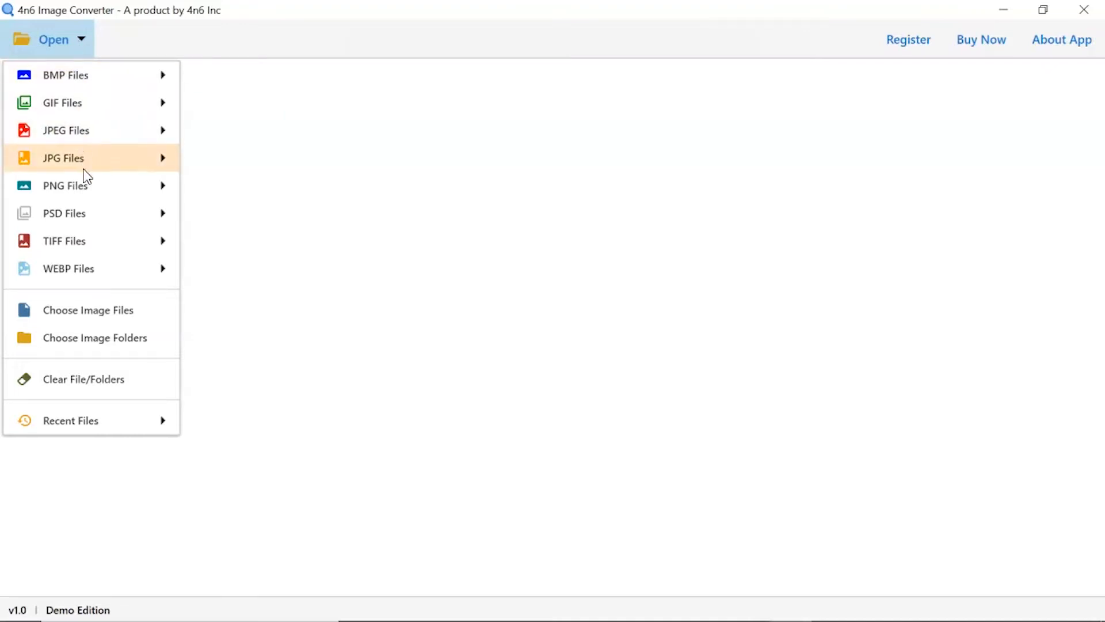
{"action": "mouse_move", "coordinate": [86, 186]}
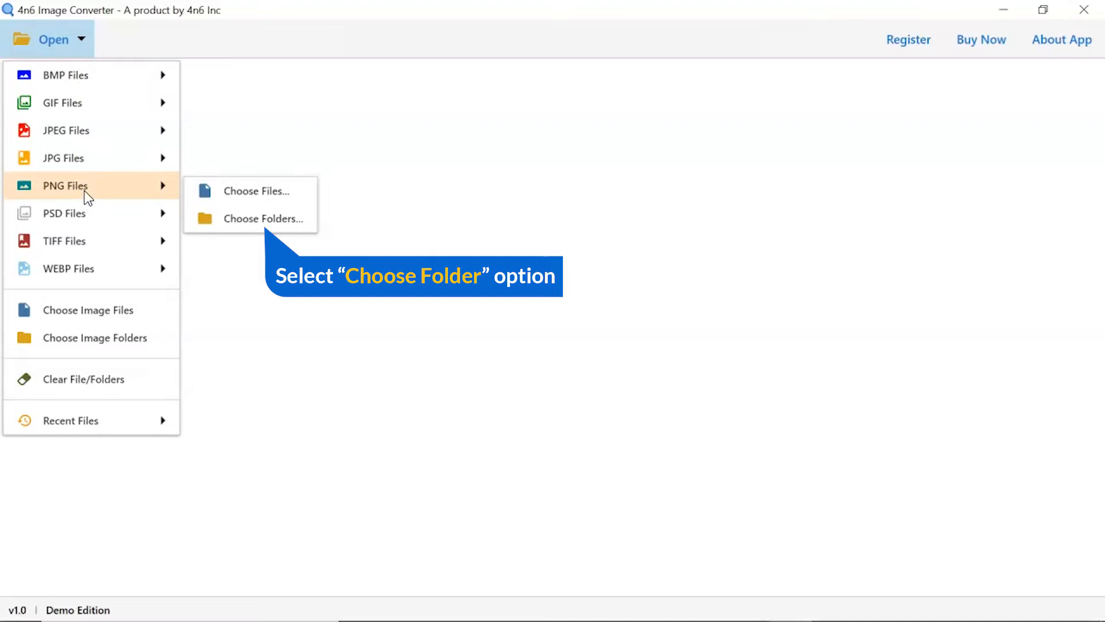
{"action": "mouse_move", "coordinate": [259, 206]}
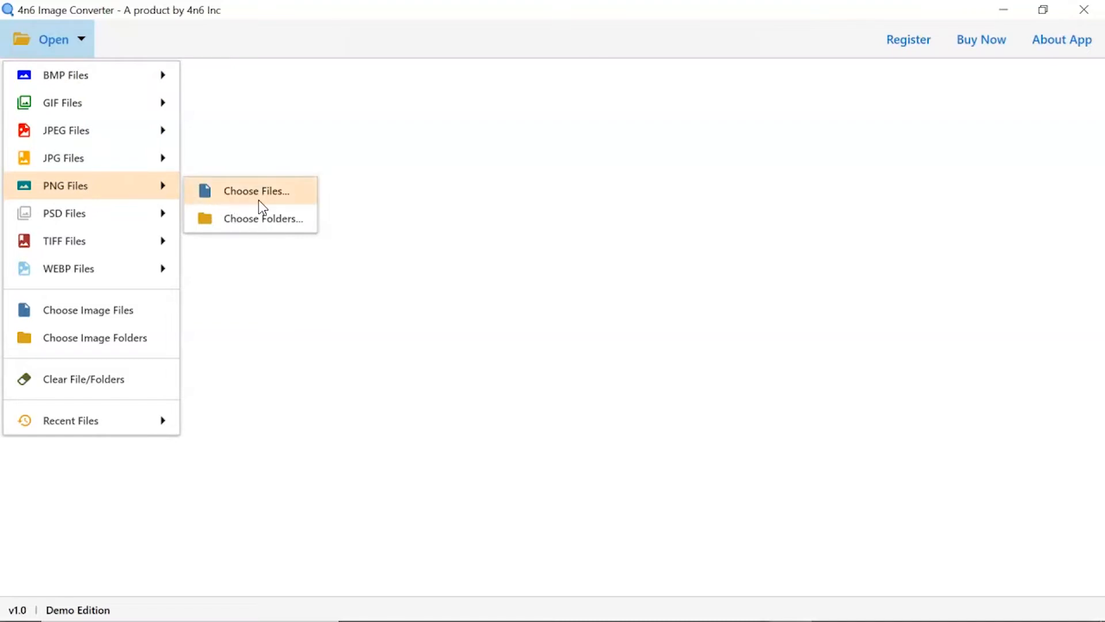
{"action": "mouse_move", "coordinate": [256, 228]}
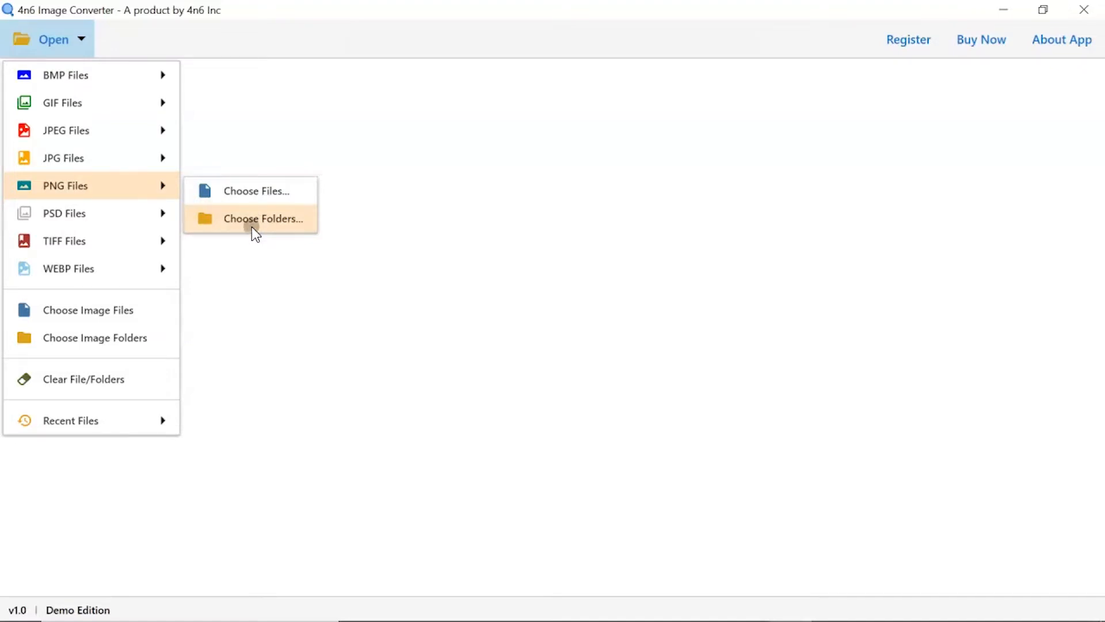
- Load the Desktop > Images > PNG Images folder with its 9 images
{"action": "left_click", "coordinate": [263, 219]}
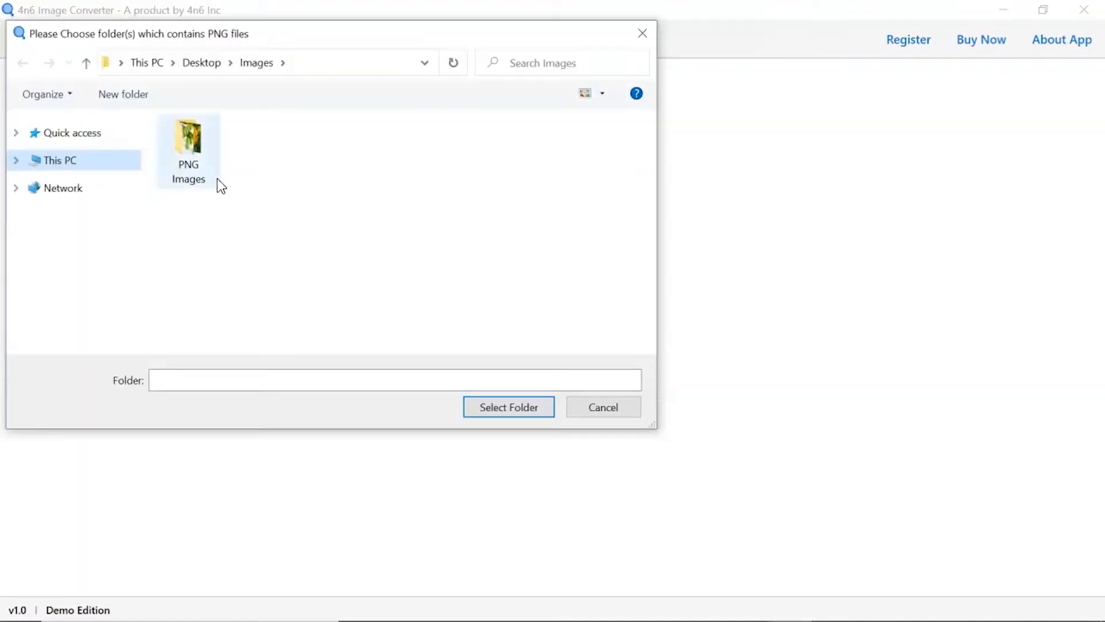
{"action": "left_click", "coordinate": [188, 138]}
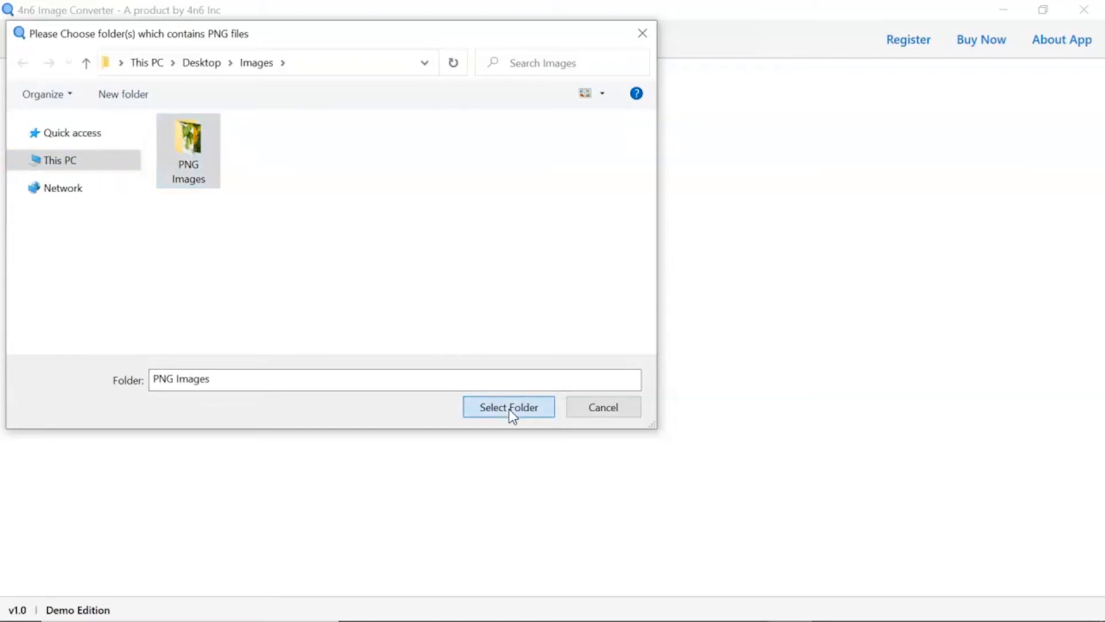
{"action": "left_click", "coordinate": [509, 407]}
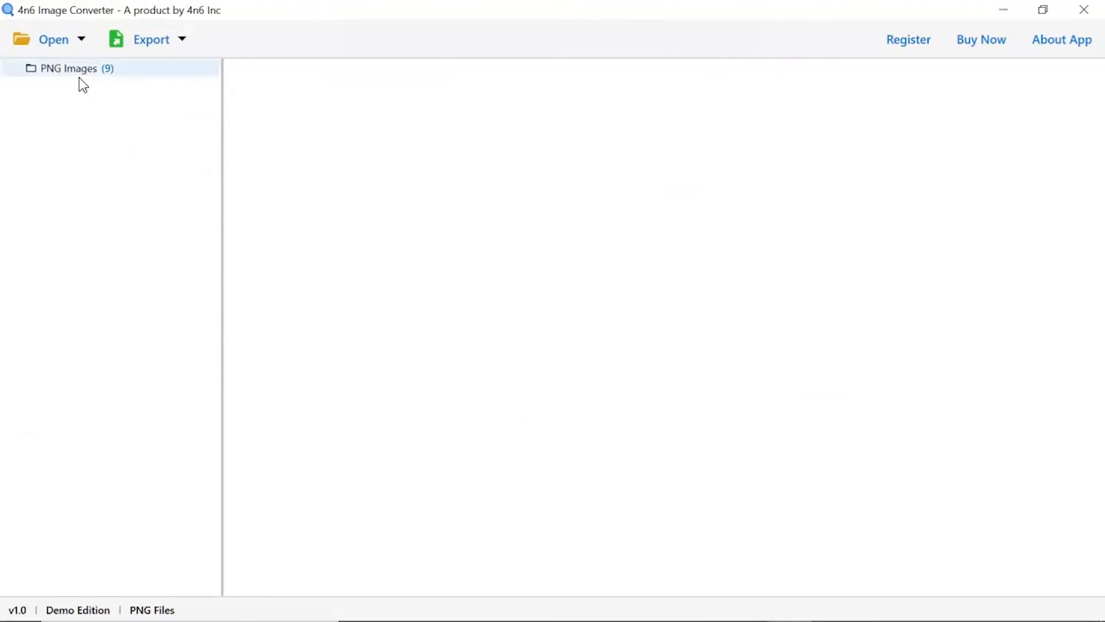
- List the PNG Images folder contents and preview the lake wallpaper and tree-in-a-lightbulb images
{"action": "left_click", "coordinate": [69, 69]}
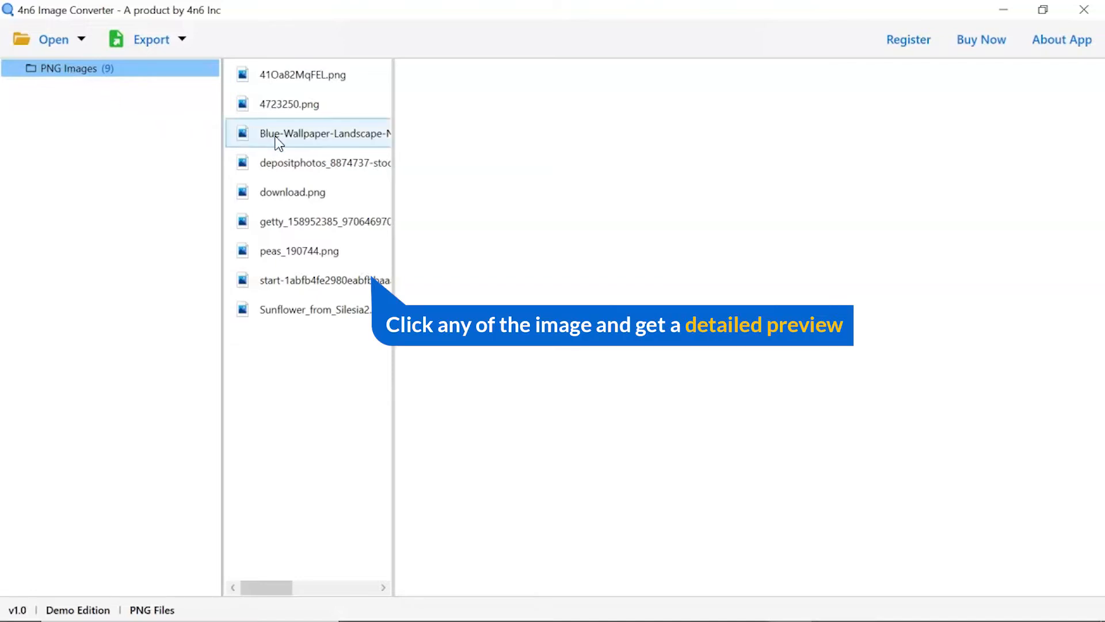
{"action": "left_click", "coordinate": [324, 133]}
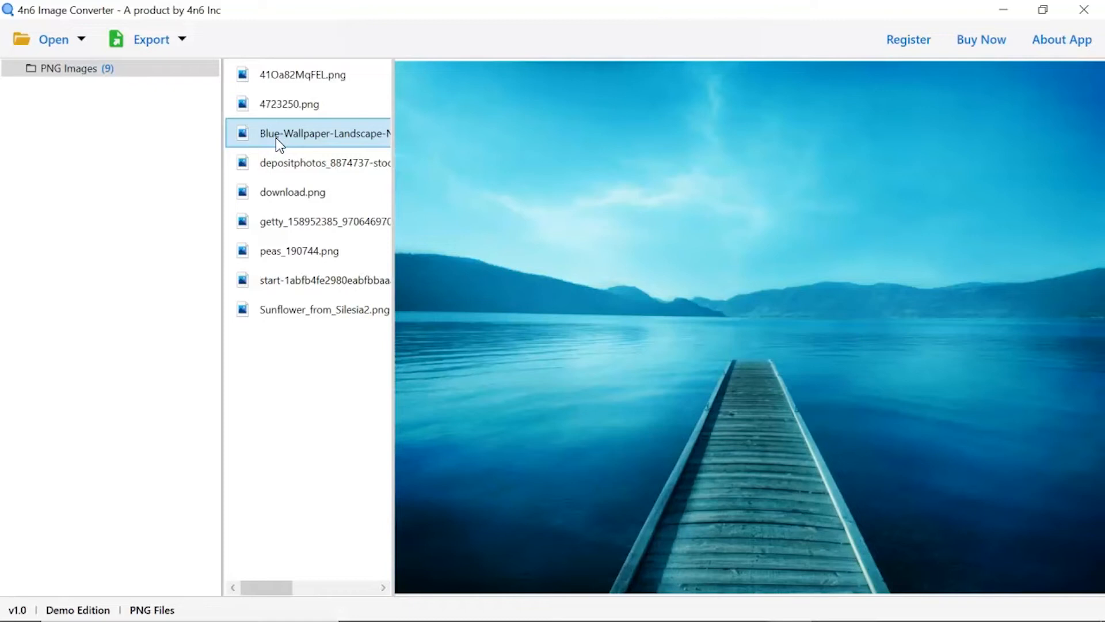
{"action": "left_click", "coordinate": [319, 163]}
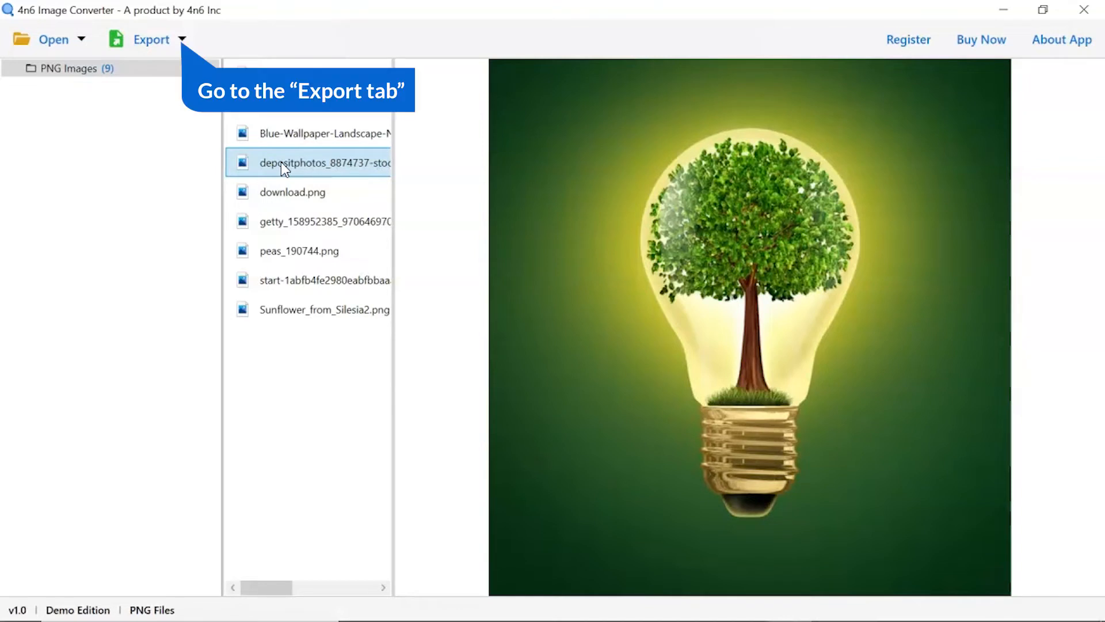
{"action": "mouse_move", "coordinate": [284, 165]}
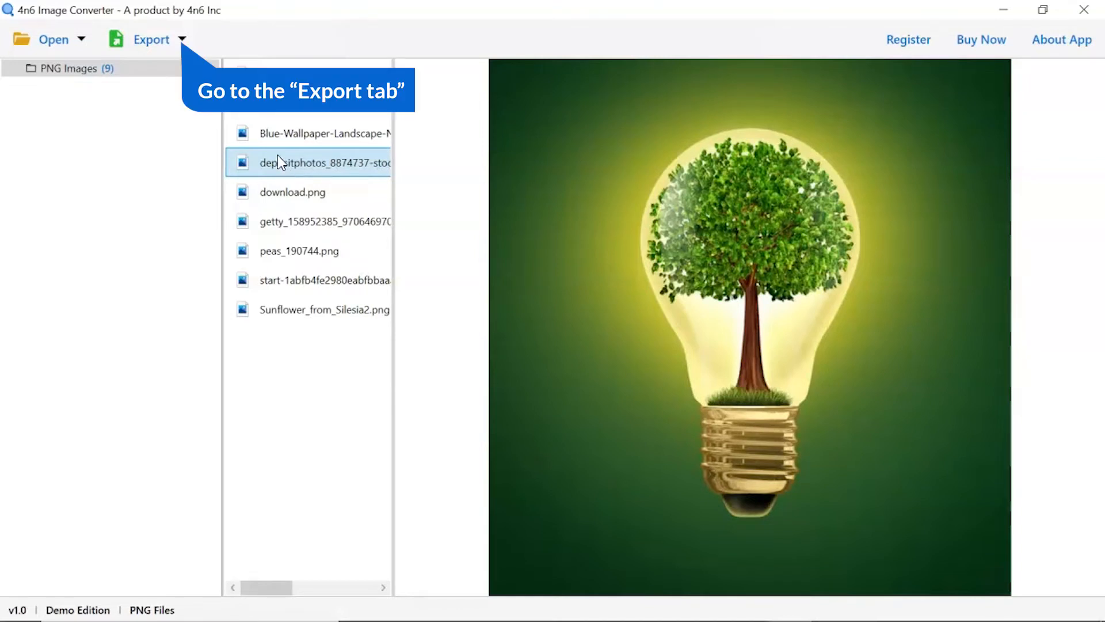
- Choose EPS from the Export format list
{"action": "left_click", "coordinate": [151, 39]}
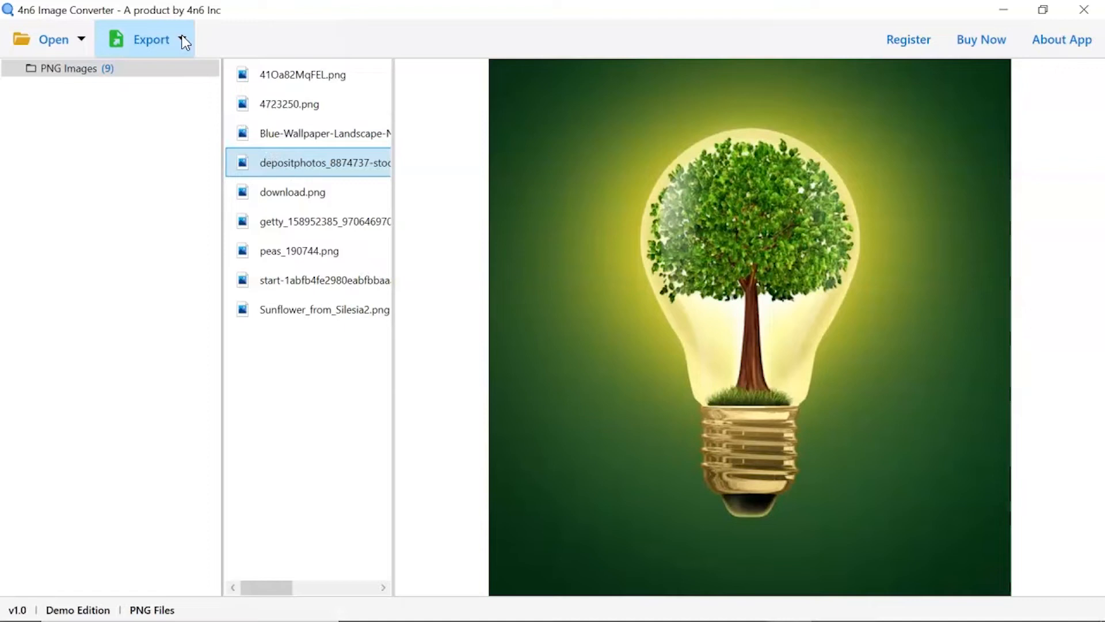
{"action": "left_click", "coordinate": [151, 39]}
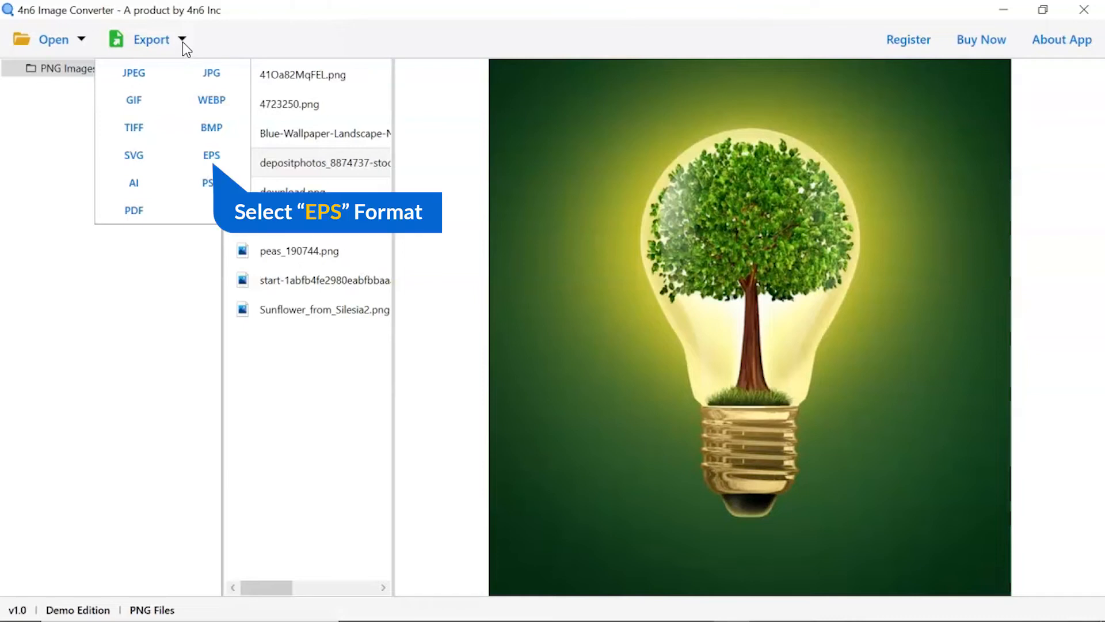
{"action": "mouse_move", "coordinate": [211, 155]}
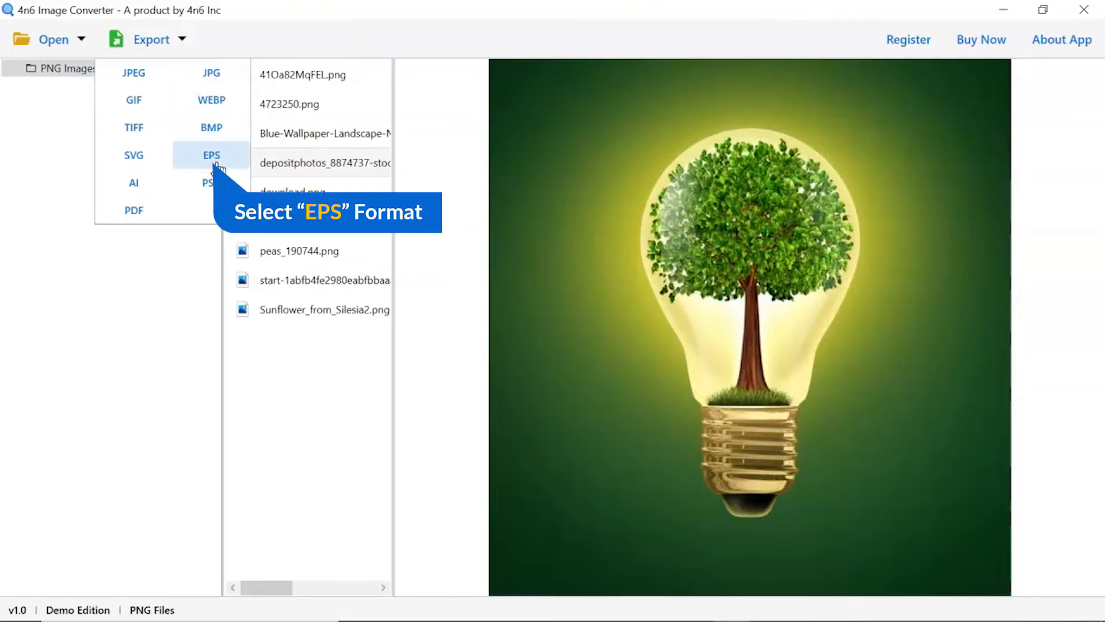
{"action": "left_click", "coordinate": [210, 155]}
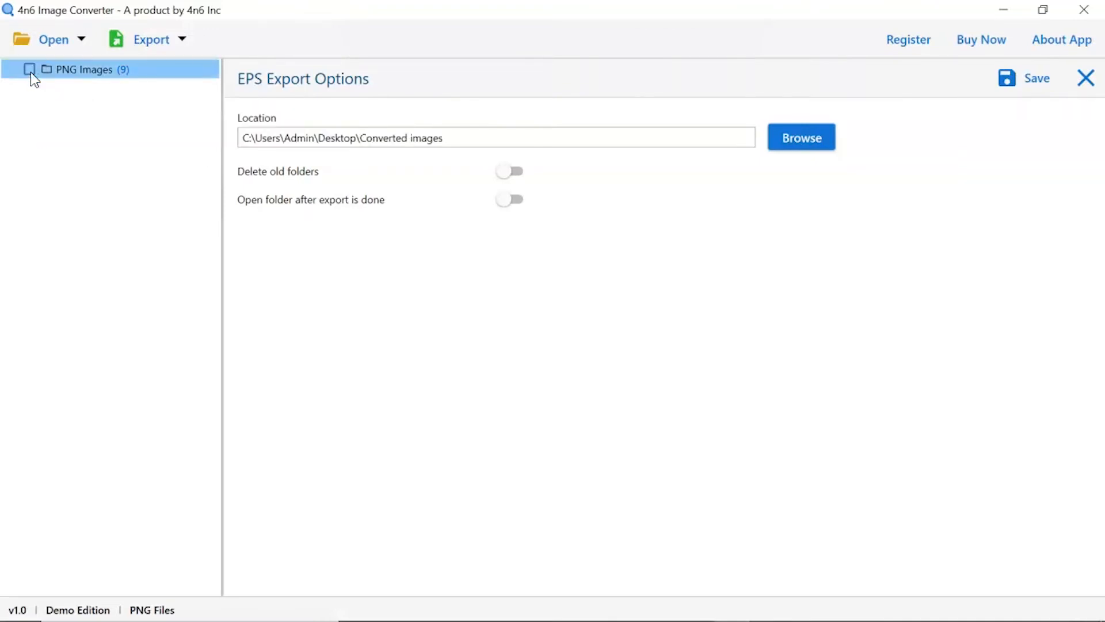
- Mark the PNG Images folder for export and confirm Desktop > Converted images as destination
{"action": "left_click", "coordinate": [29, 69]}
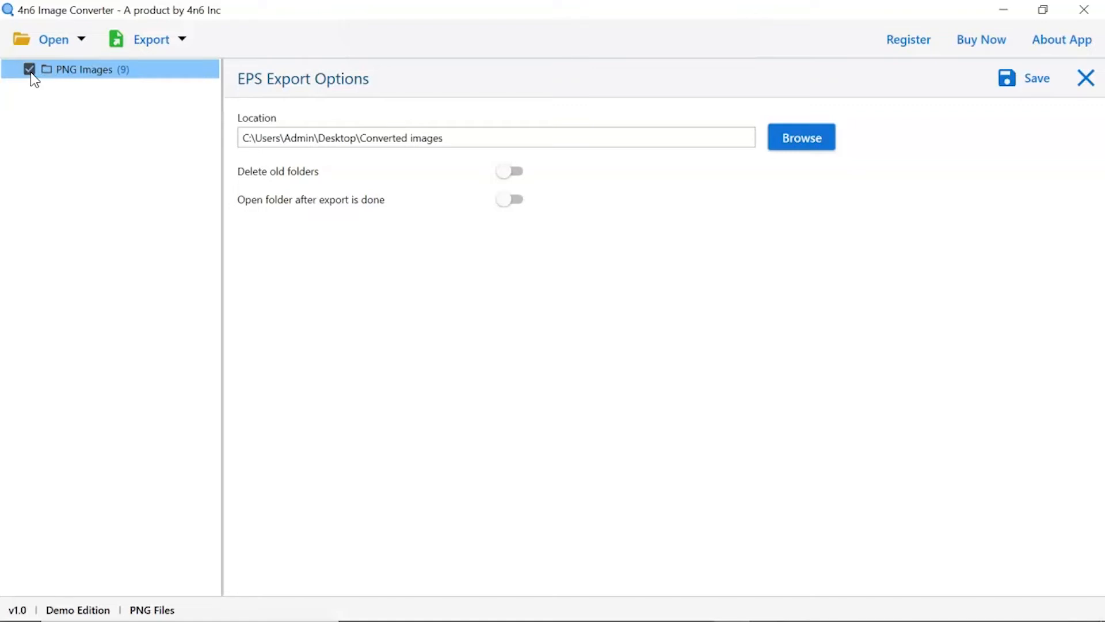
{"action": "mouse_move", "coordinate": [51, 116]}
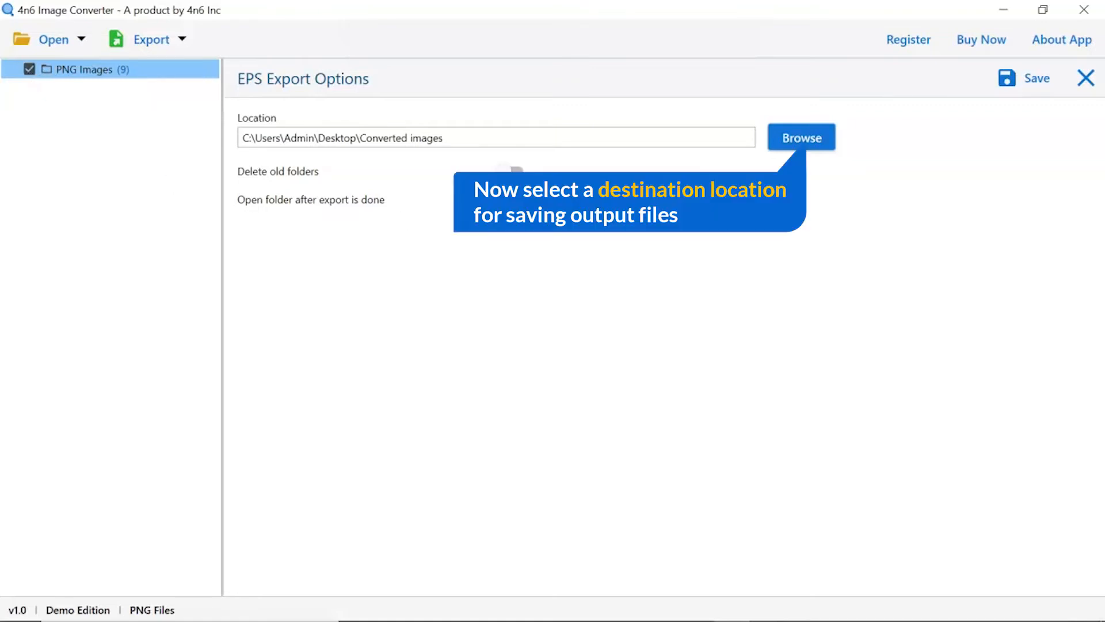
{"action": "left_click", "coordinate": [802, 137]}
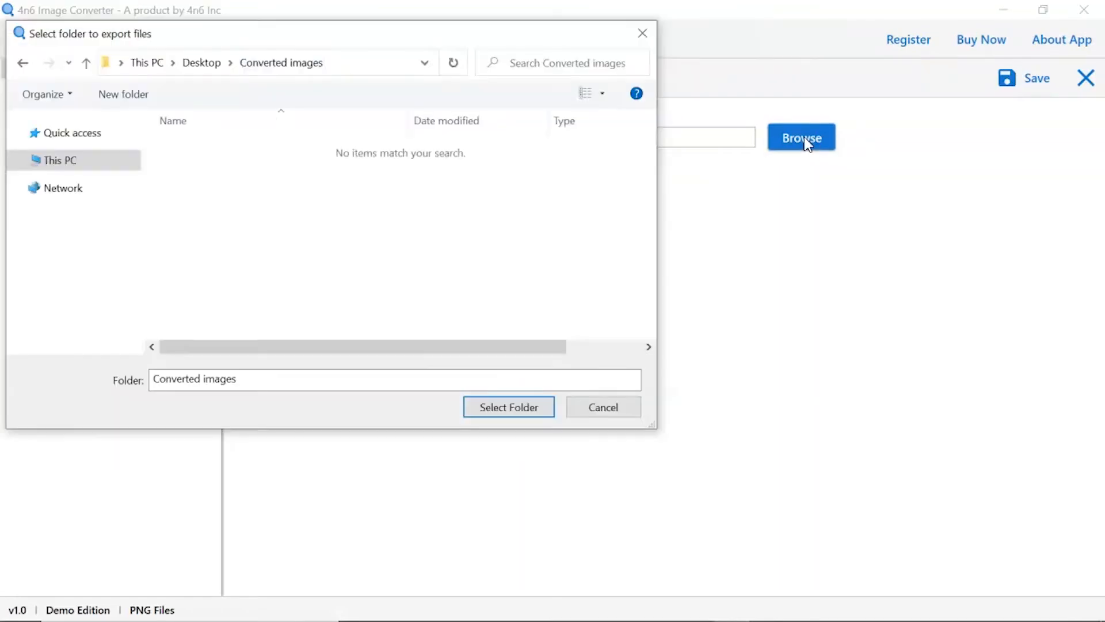
{"action": "mouse_move", "coordinate": [703, 232]}
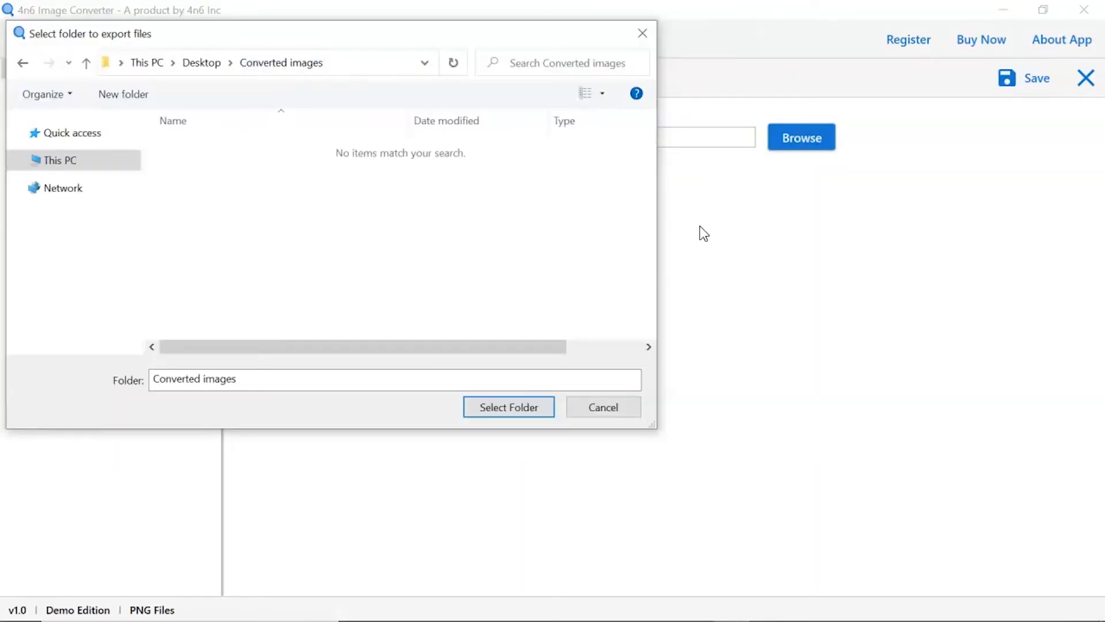
{"action": "left_click", "coordinate": [508, 407]}
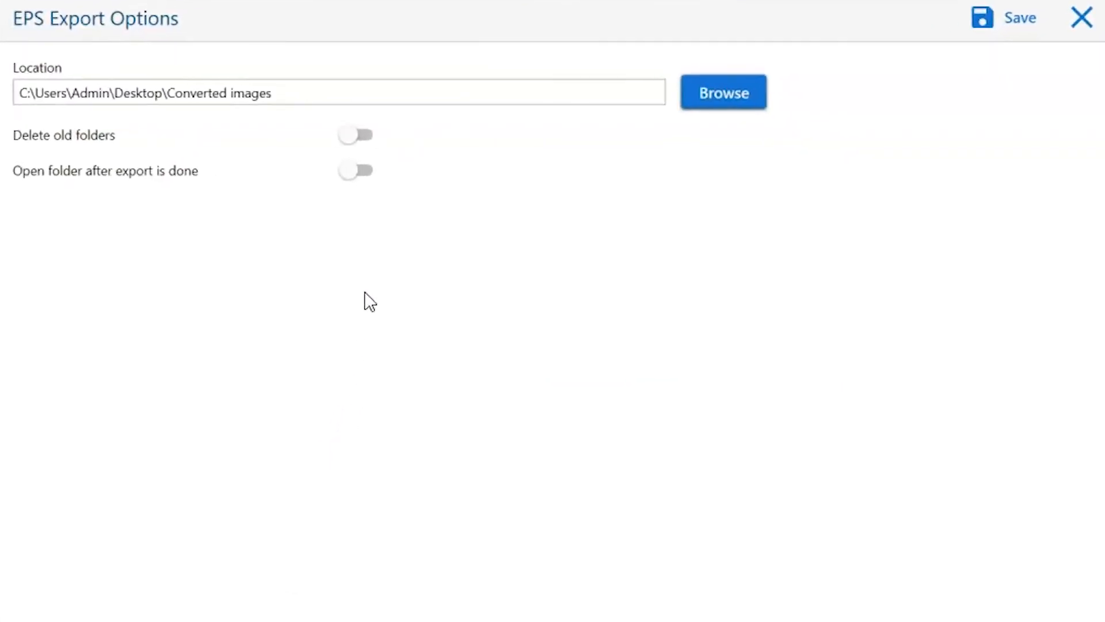
{"action": "mouse_move", "coordinate": [348, 139]}
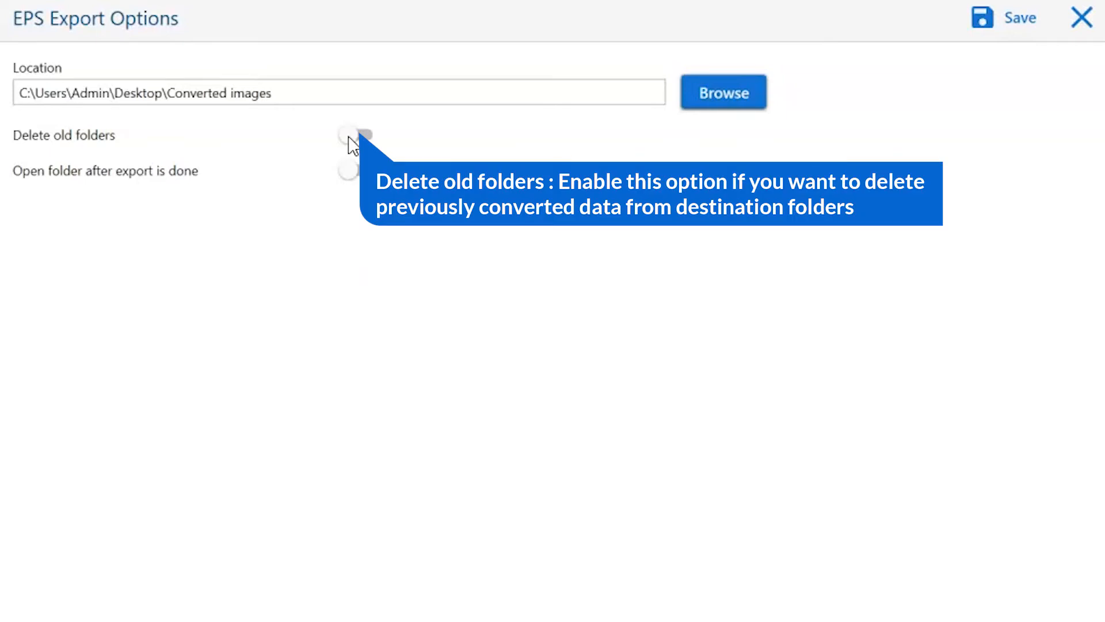
{"action": "left_click", "coordinate": [356, 135]}
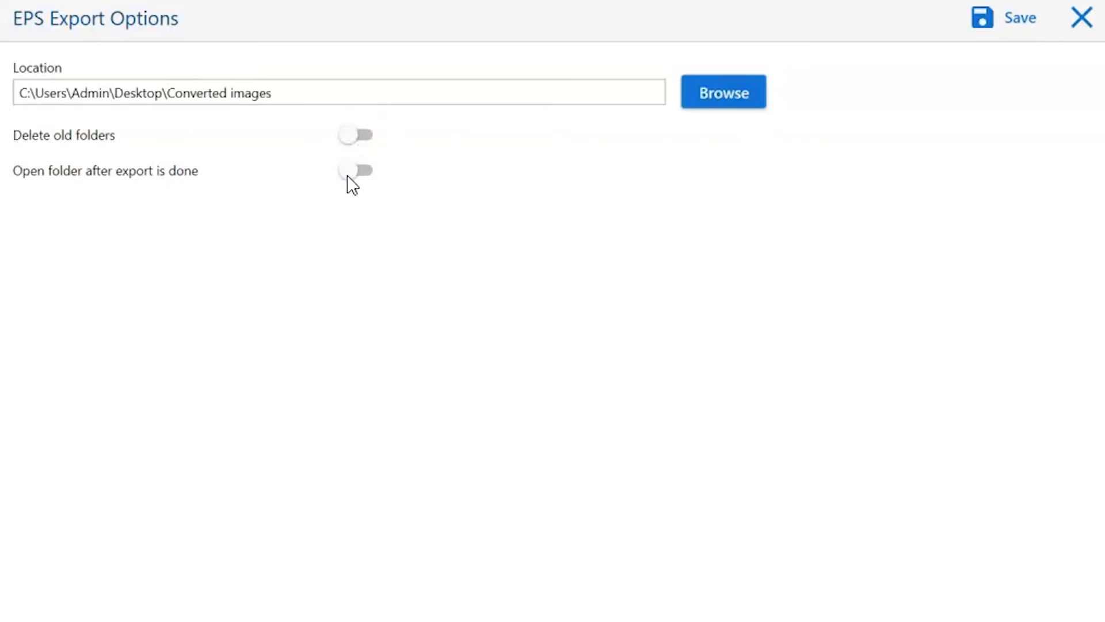
{"action": "mouse_move", "coordinate": [350, 181]}
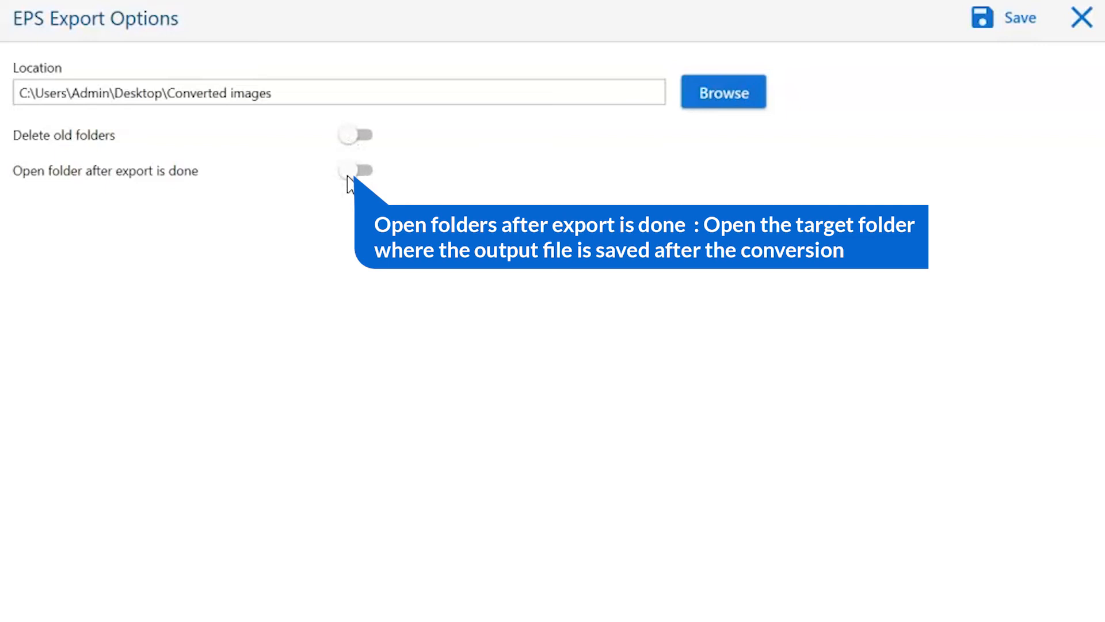
{"action": "left_click", "coordinate": [354, 169]}
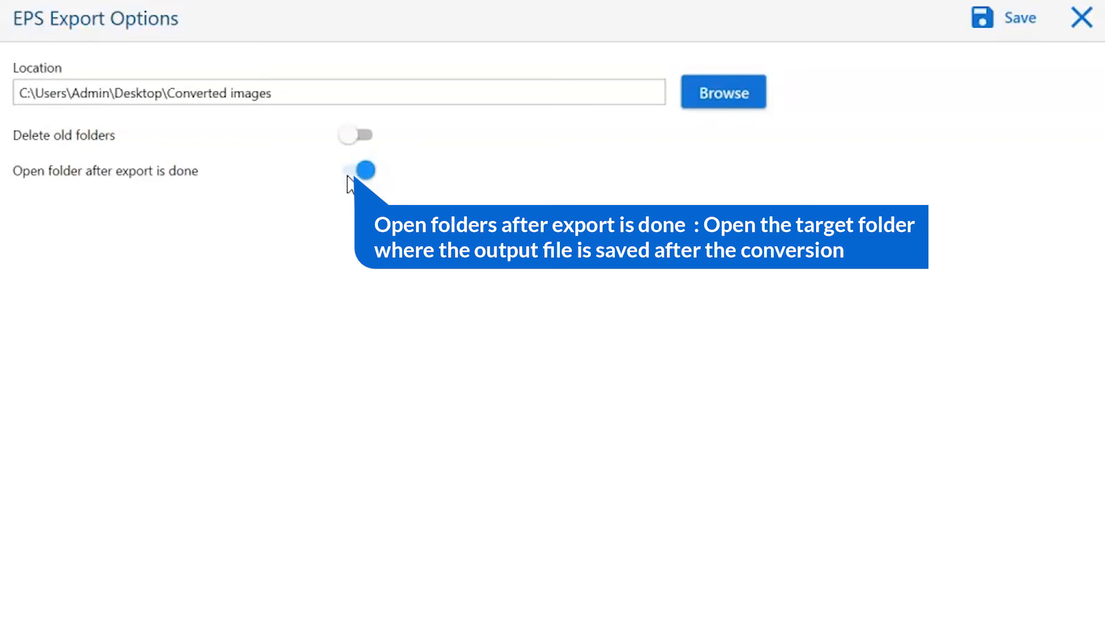
{"action": "left_click", "coordinate": [354, 170]}
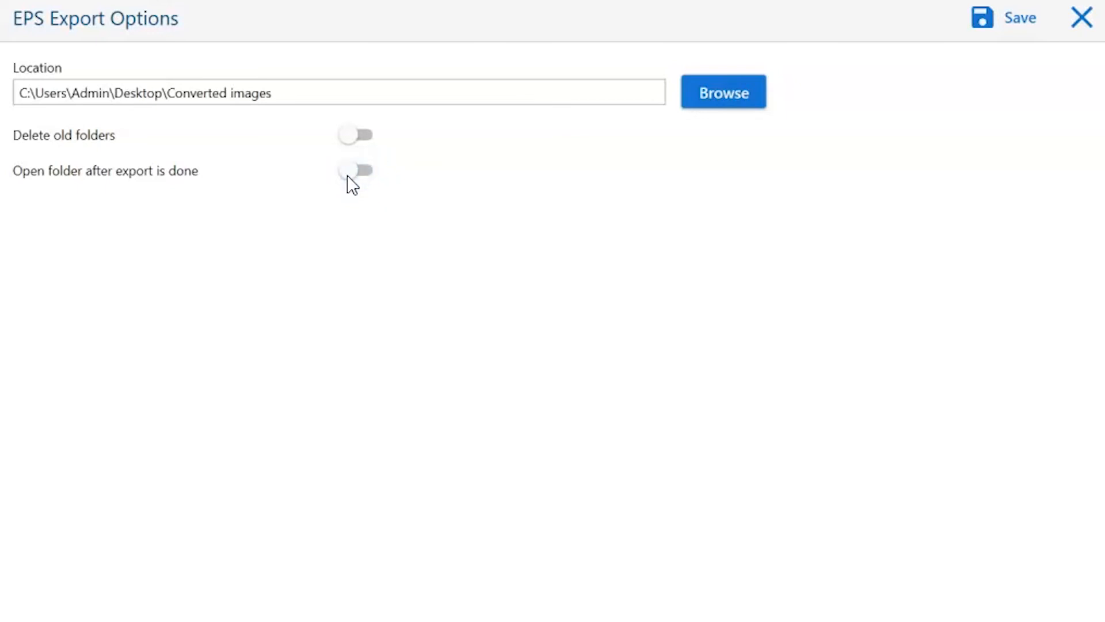
{"action": "mouse_move", "coordinate": [449, 324]}
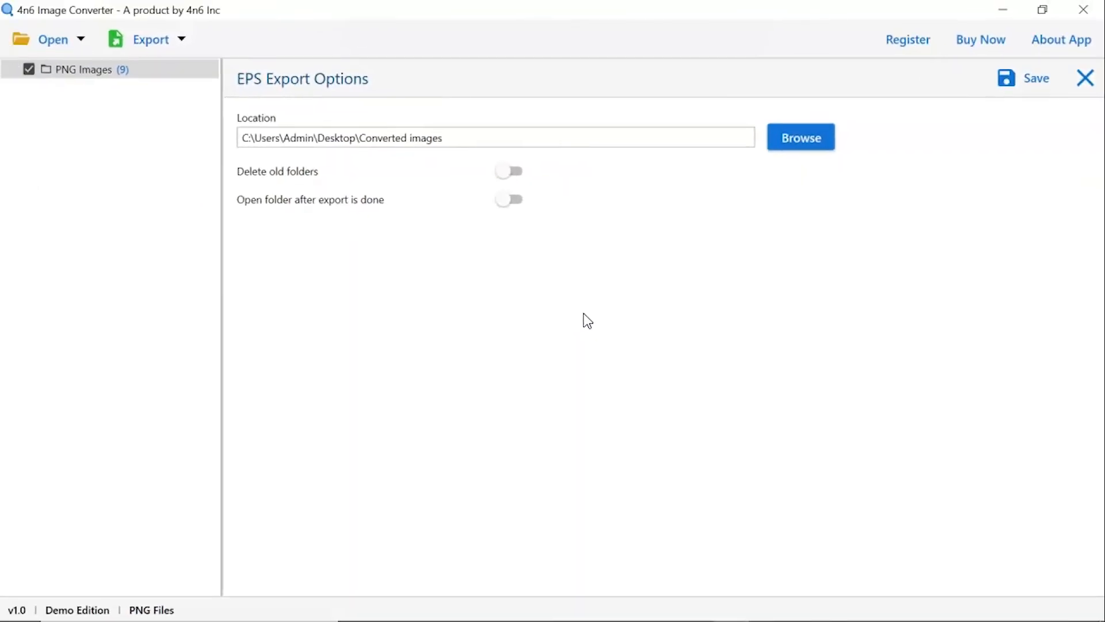
{"action": "mouse_move", "coordinate": [1006, 84]}
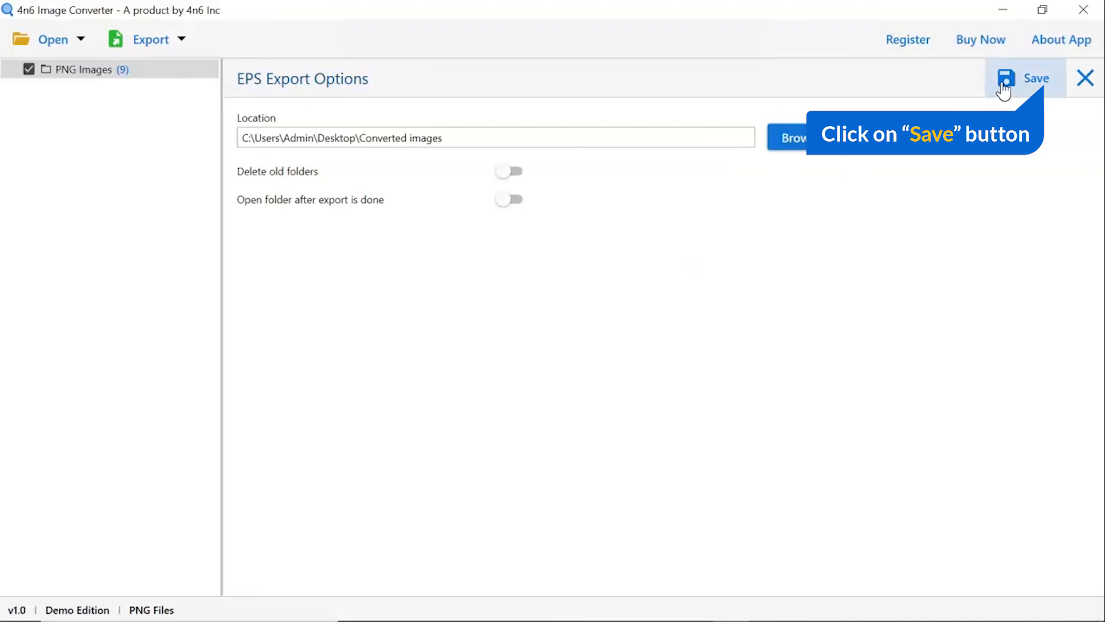
- Export the images as EPS to Converted images and dismiss the Demo Edition notice
{"action": "left_click", "coordinate": [1019, 78]}
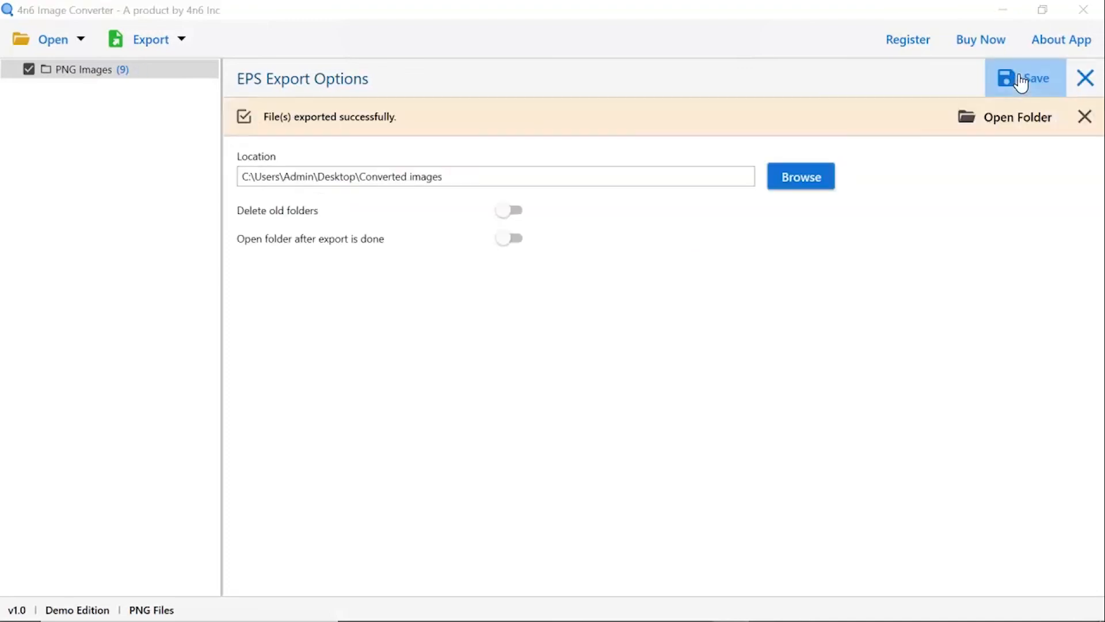
{"action": "left_click", "coordinate": [1026, 78]}
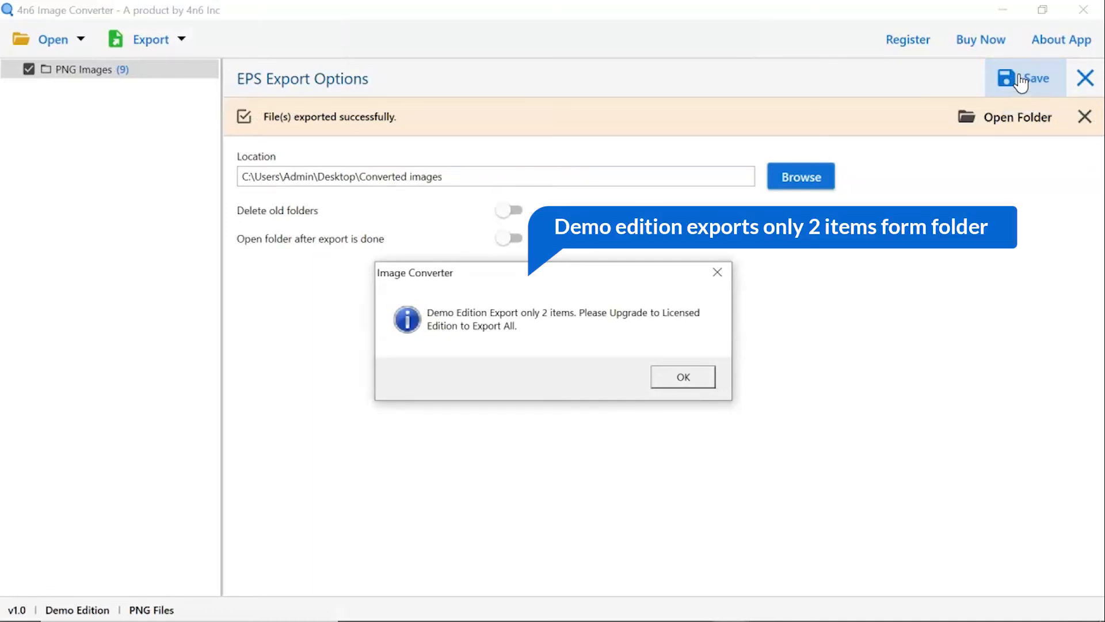
{"action": "mouse_move", "coordinate": [1002, 101]}
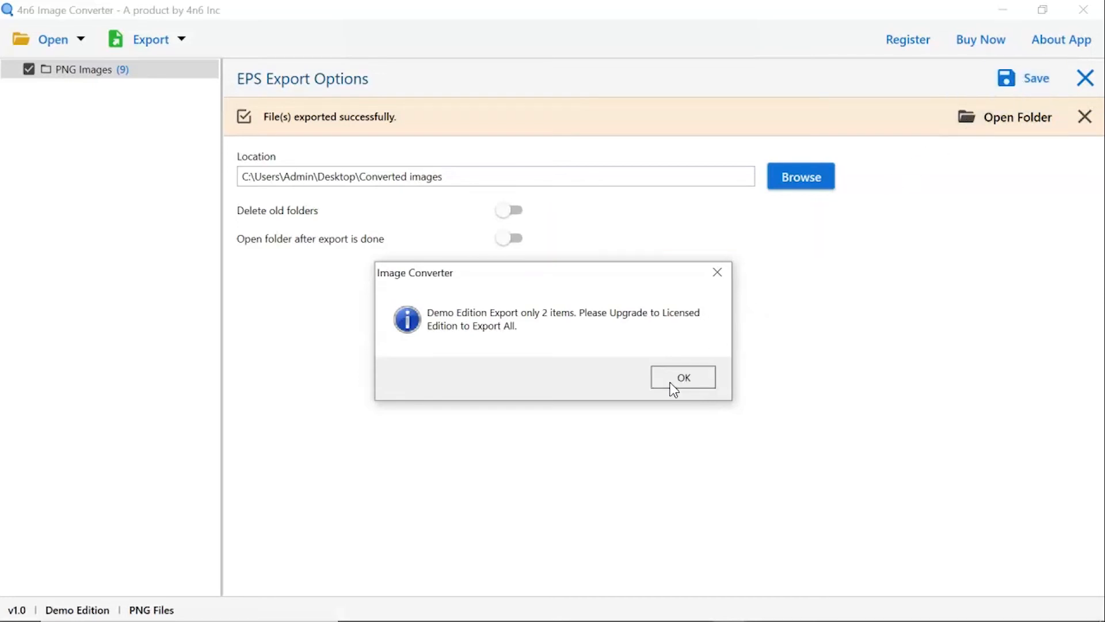
{"action": "left_click", "coordinate": [683, 377]}
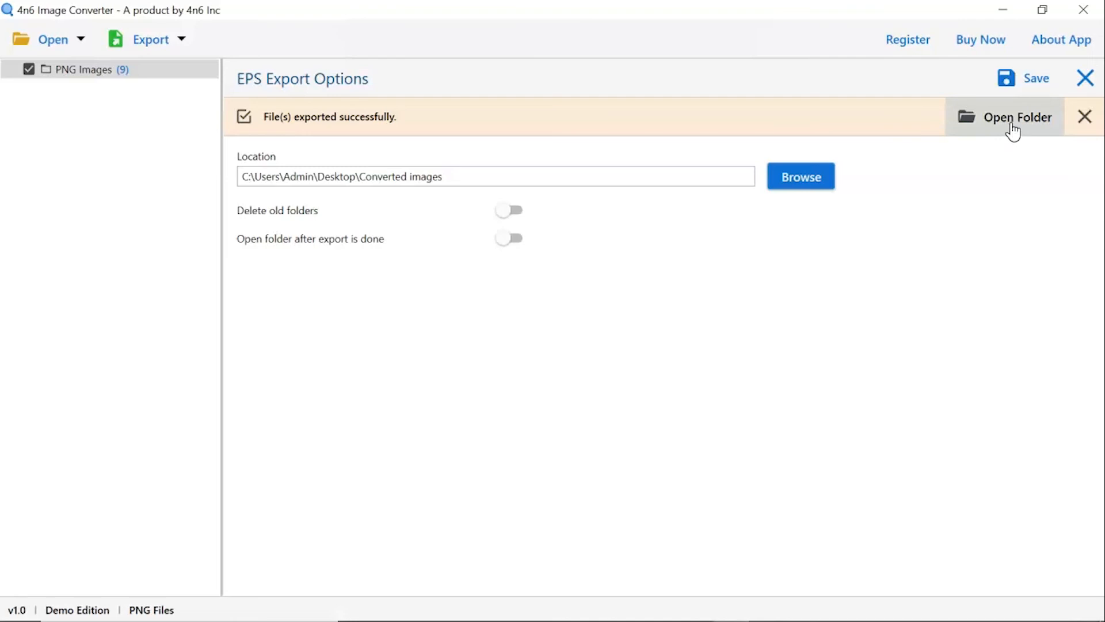
- Open the Converted images output folder and its PNG Images subfolder showing two EPS files
{"action": "left_click", "coordinate": [1017, 117]}
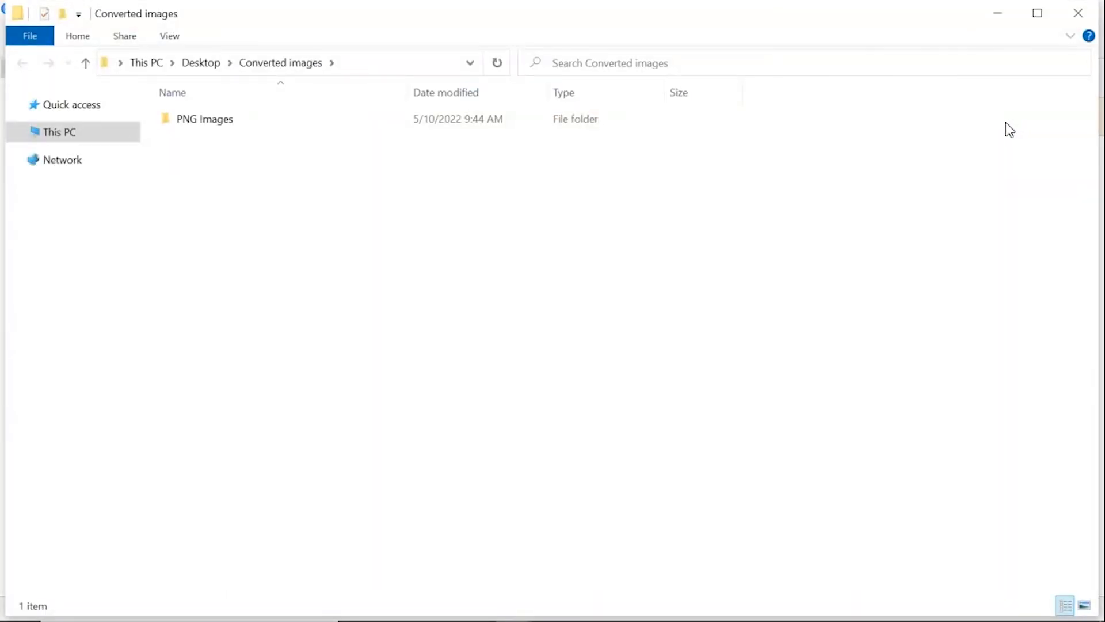
{"action": "left_click", "coordinate": [204, 119]}
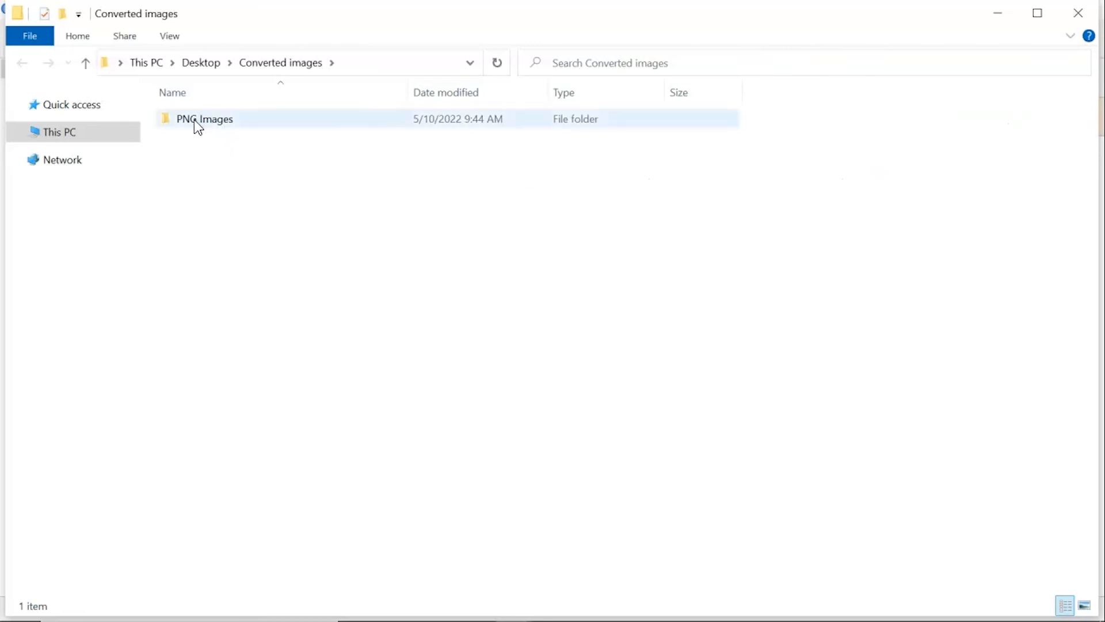
{"action": "double_click", "coordinate": [204, 119]}
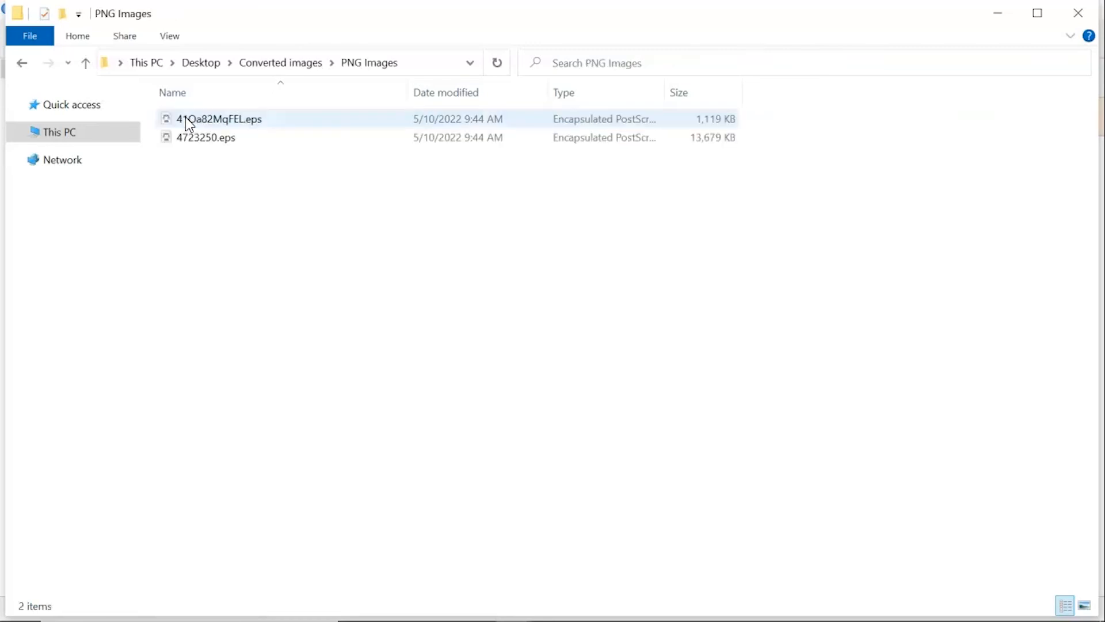
{"action": "left_click", "coordinate": [197, 179]}
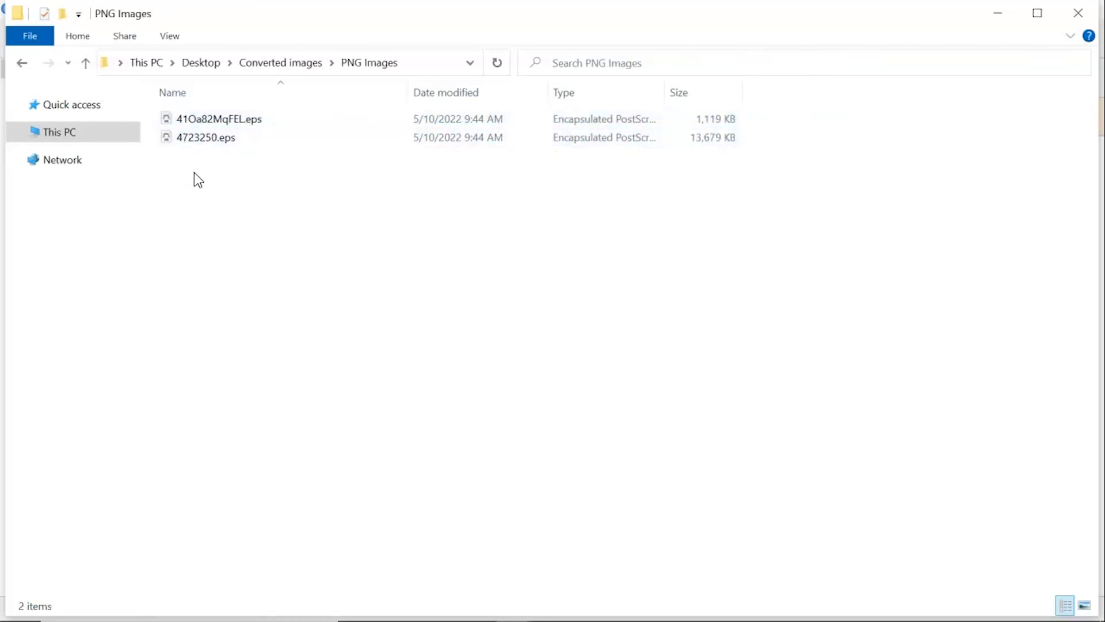